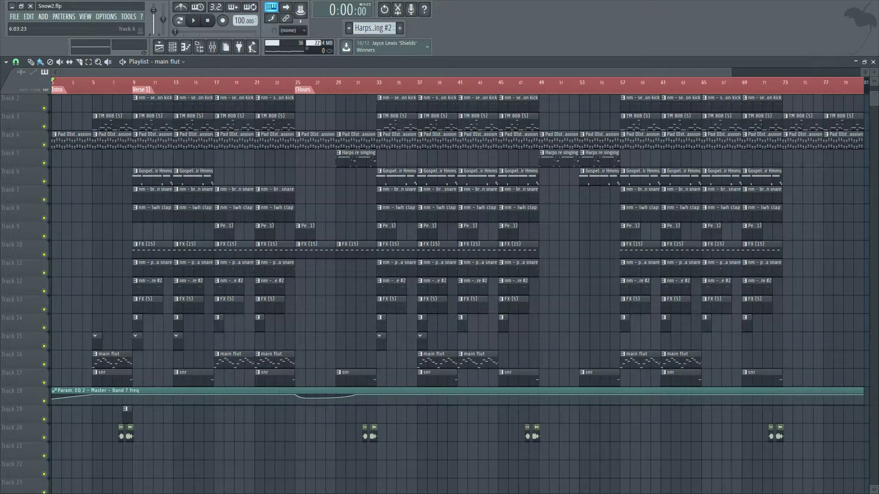
Play the song to review the arrangement, then stop playback.
left_click(193, 20)
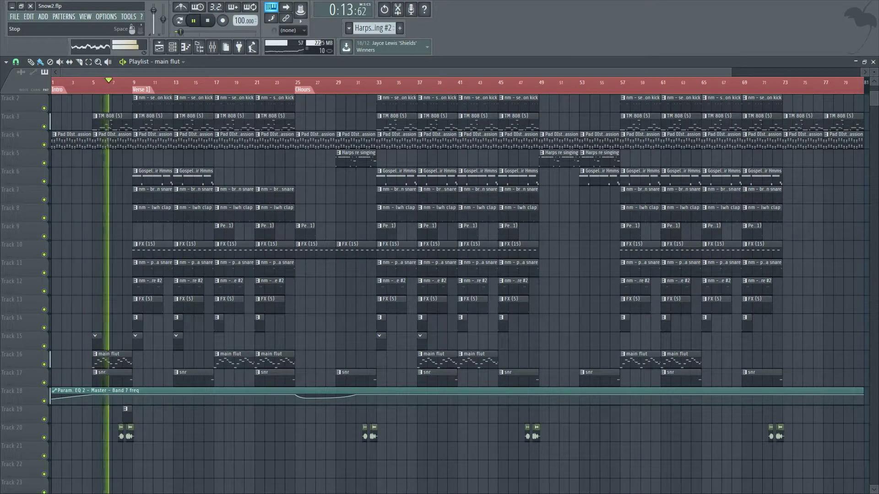
left_click(208, 20)
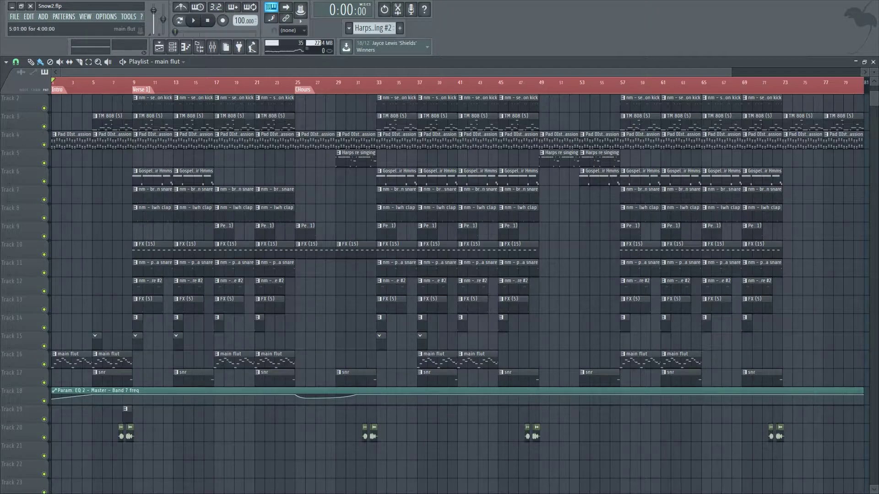
Open the Mixer and the Channel Rack showing the nm - session kick channel settings.
left_click(211, 47)
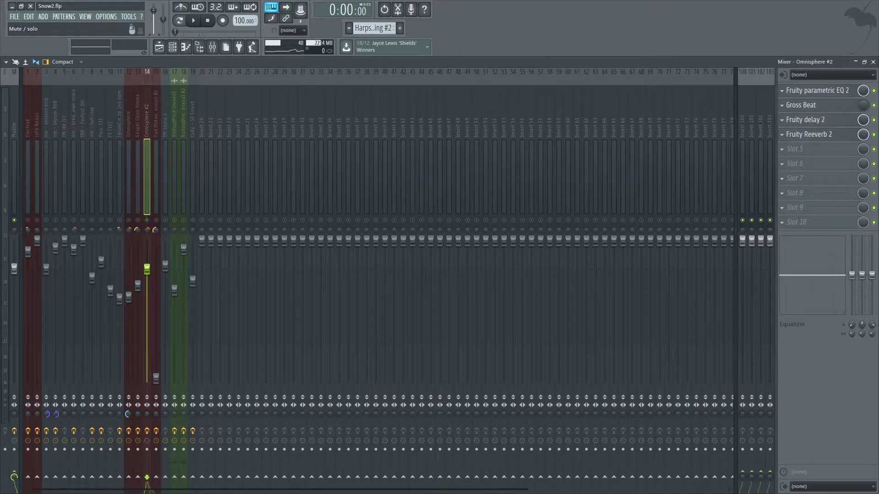
left_click(185, 47)
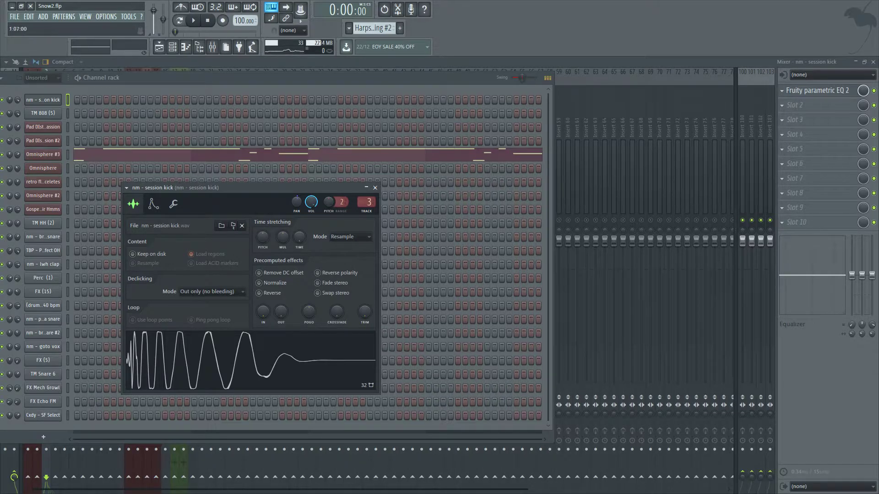
Right-click empty mixer Insert 20 to view its context menu options.
right_click(43, 99)
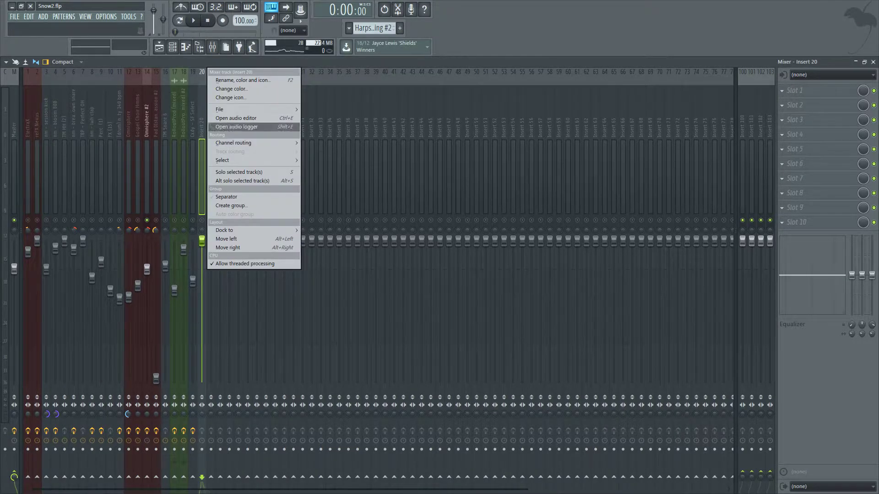
mouse_move(233, 142)
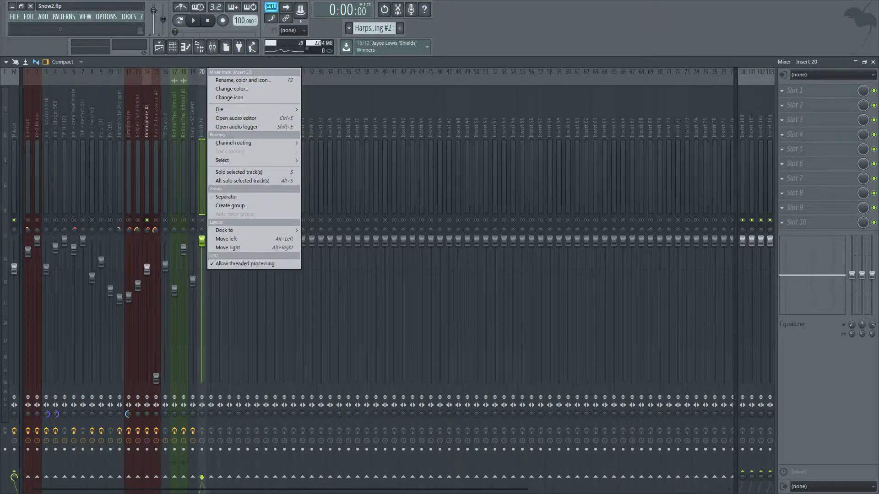
mouse_move(233, 142)
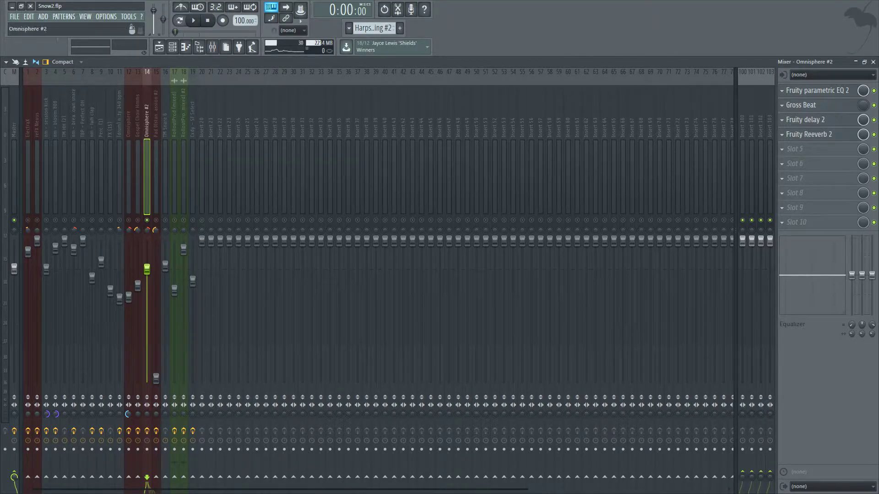
Load Fruity Parametric EQ 2 into the empty fifth slot of Omnisphere #2.
left_click(193, 20)
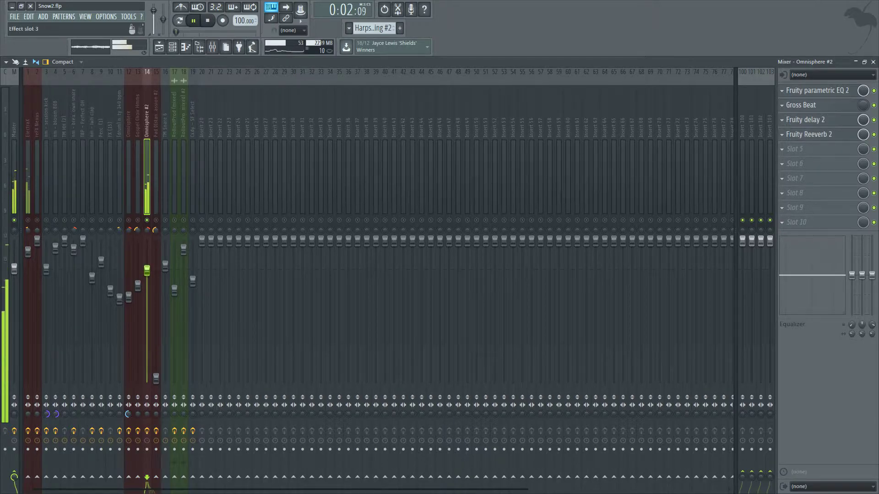
left_click(207, 20)
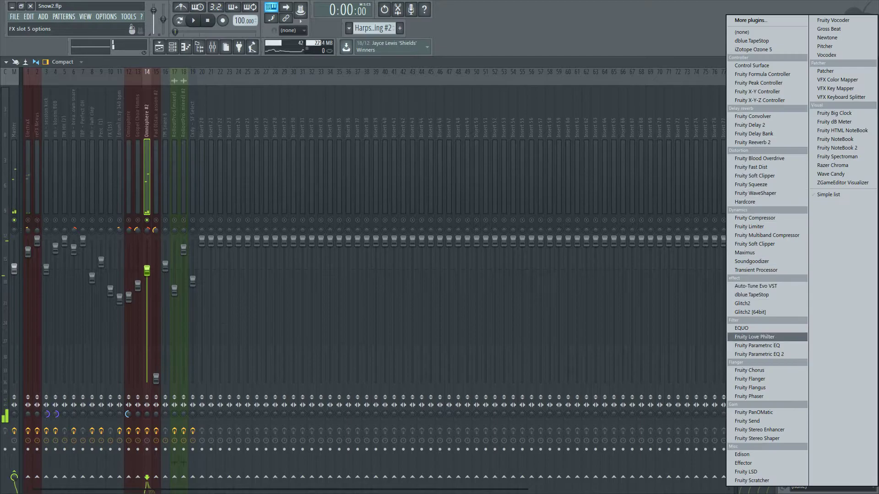
left_click(759, 354)
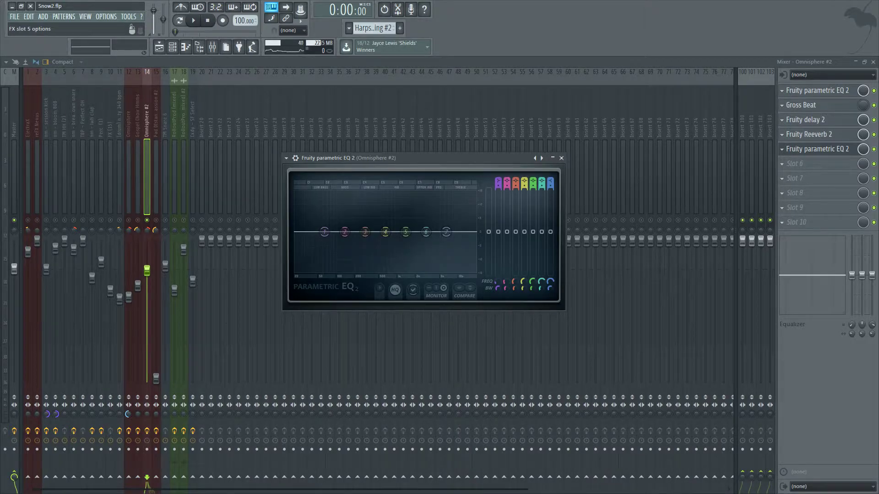
Browse through the Parametric EQ 2 presets.
right_click(820, 149)
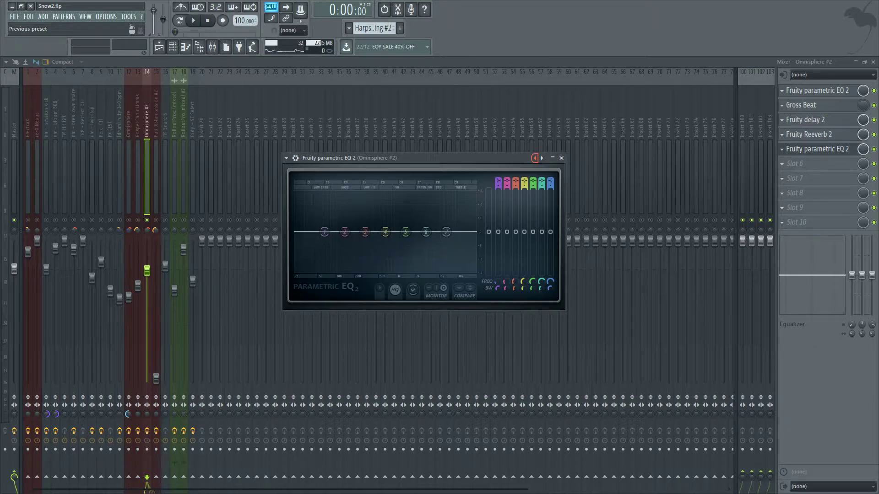
left_click(542, 157)
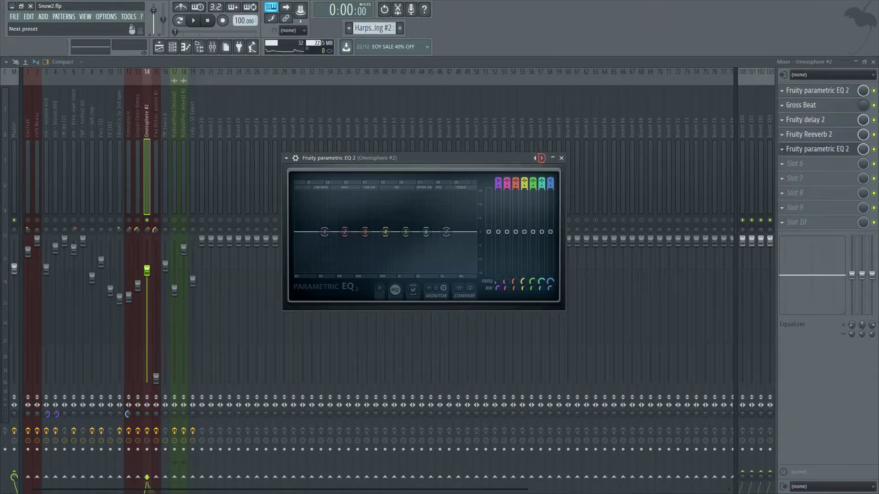
left_click(540, 158)
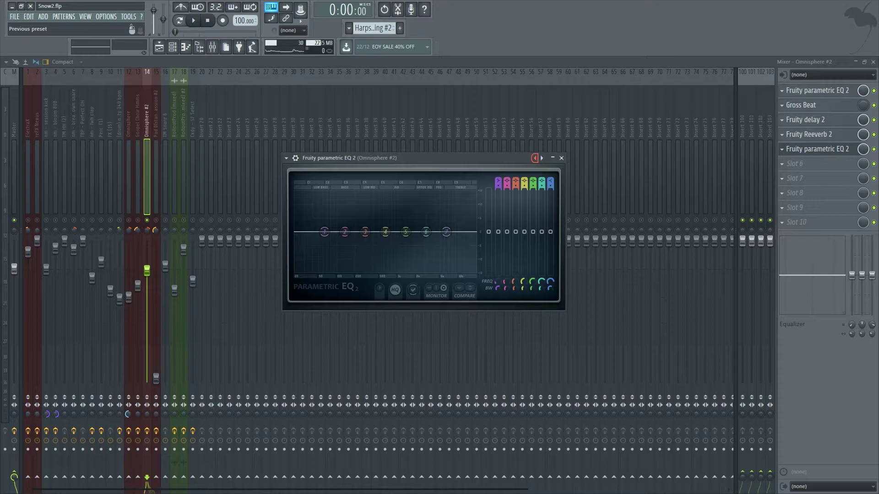
Apply the 40Hz + 18kHz cut preset and drag the low-pass node to adjust its cutoff.
left_click(536, 157)
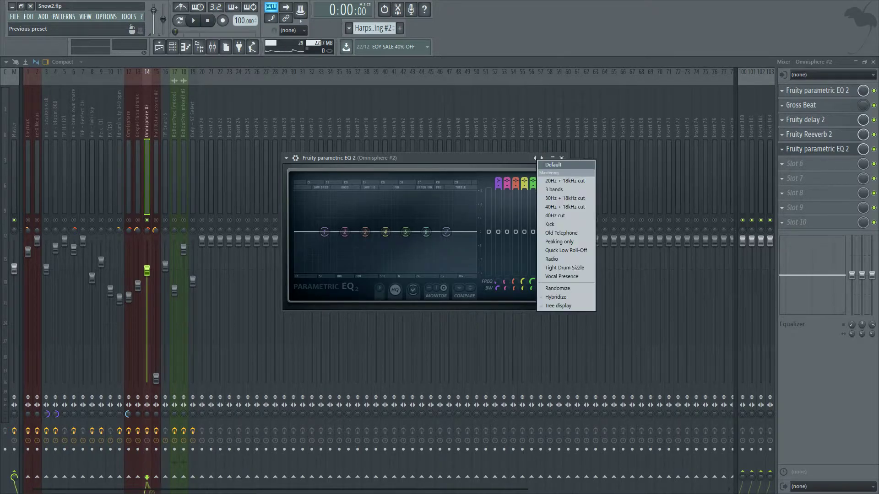
mouse_move(564, 206)
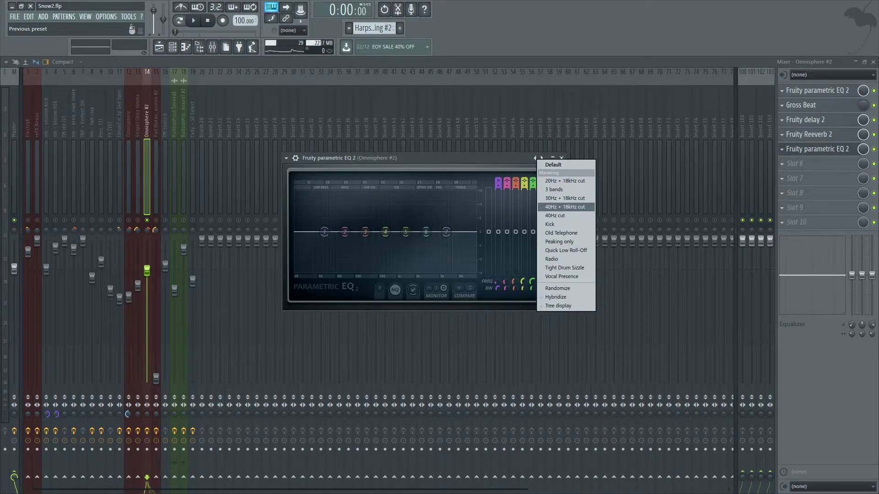
left_click(565, 207)
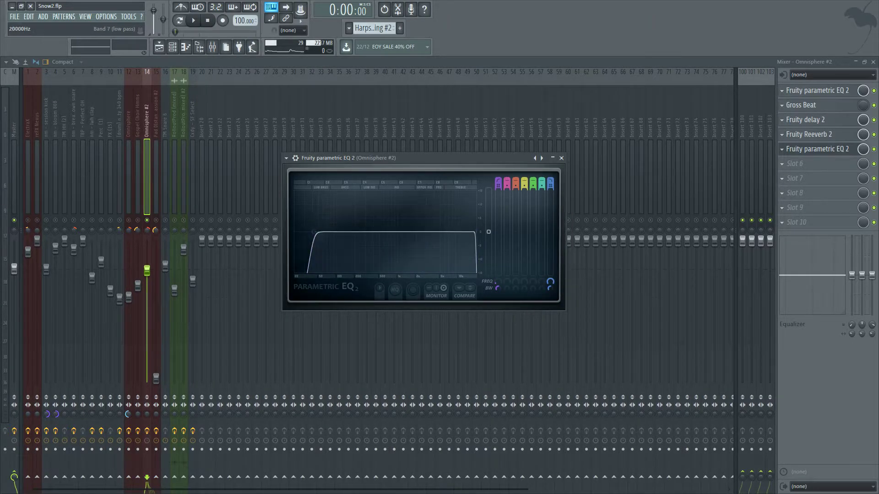
left_click_drag(489, 231, 459, 231)
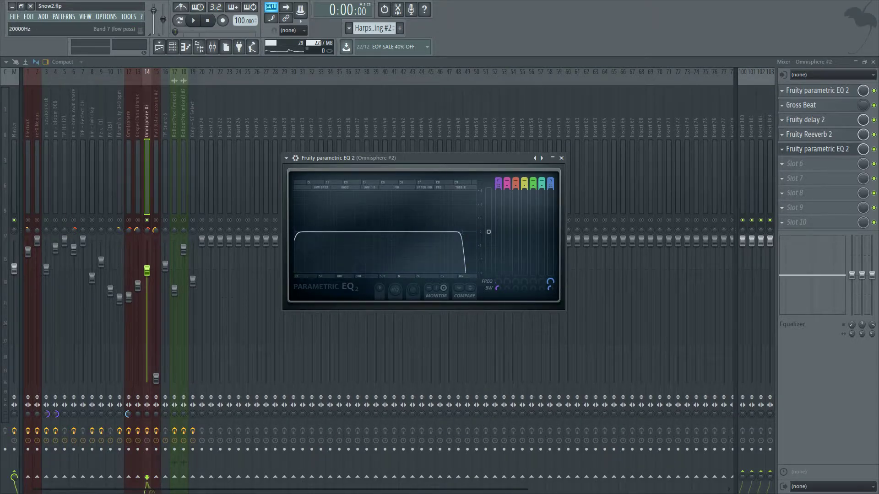
left_click_drag(465, 232, 431, 232)
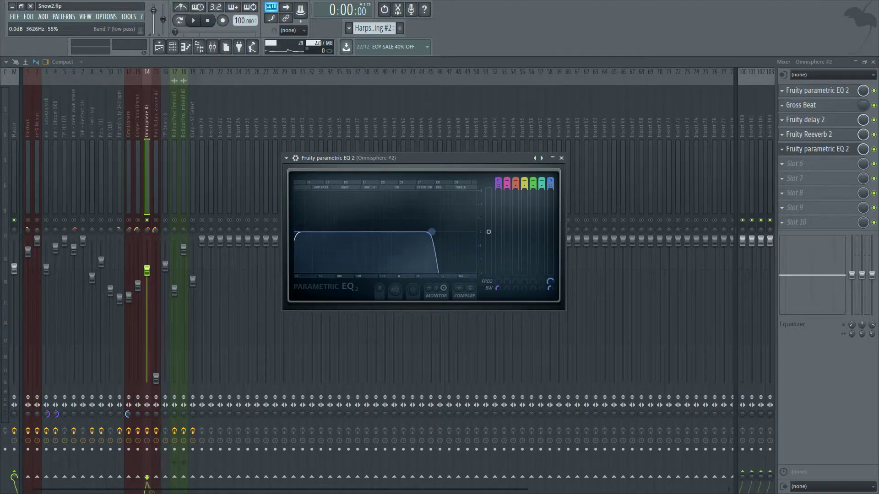
left_click(193, 20)
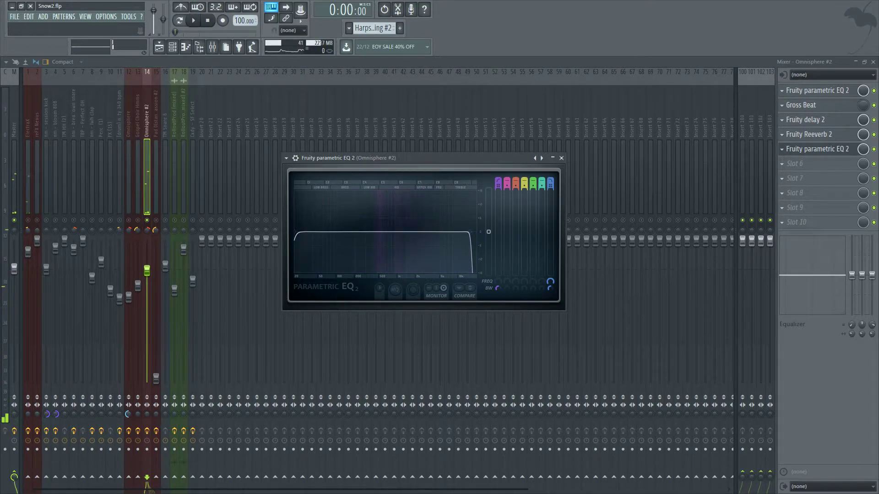
Create a Band 1 frequency automation clip for the slot-5 EQ, placed on Track 21.
left_click_drag(469, 230, 470, 230)
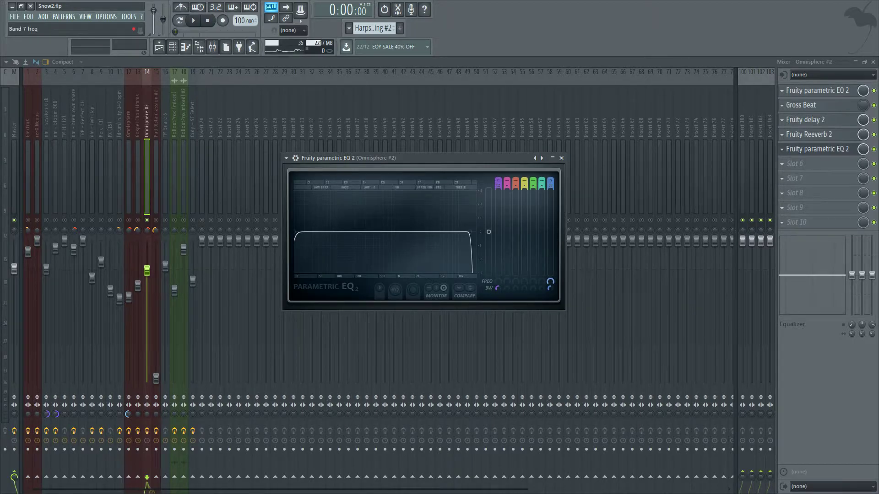
left_click_drag(465, 232, 465, 232)
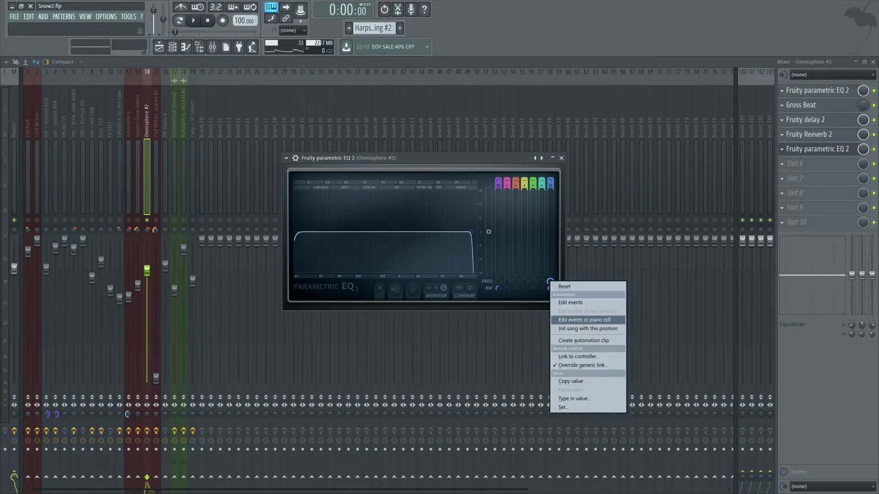
mouse_move(583, 340)
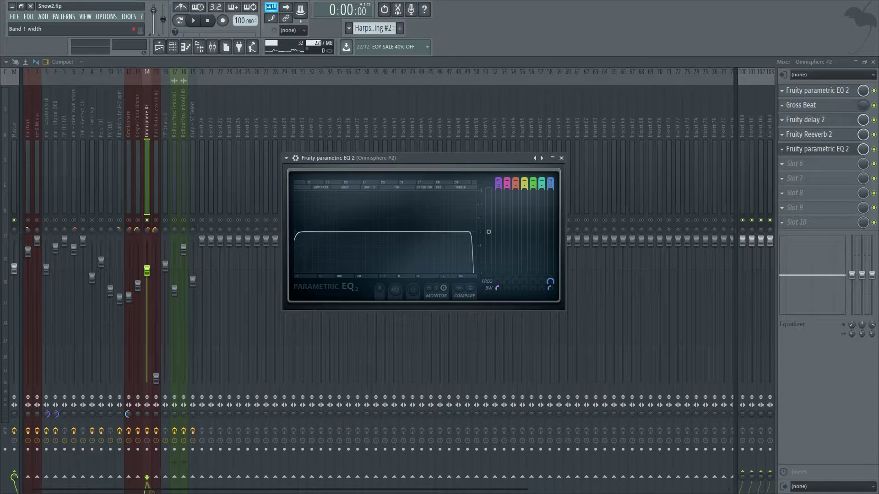
left_click_drag(295, 234, 295, 232)
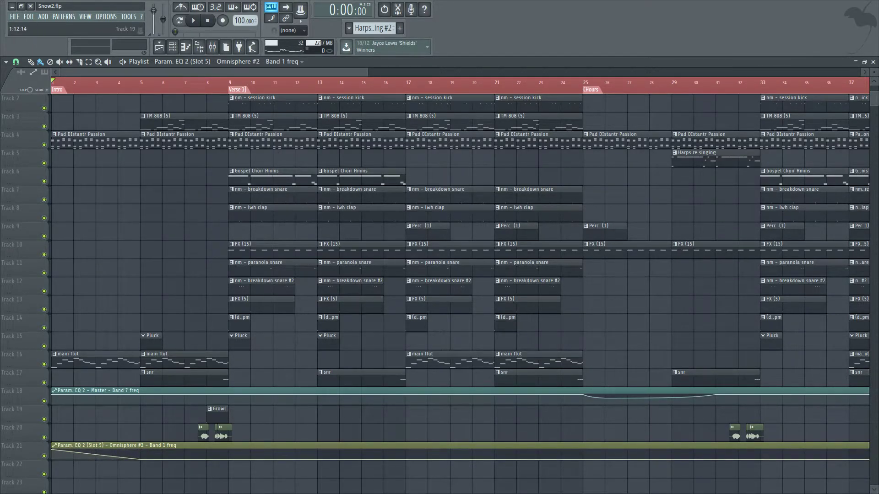
Add and move points on the Track 21 clip, setting a point's curve to Single curve 3.
left_click(193, 20)
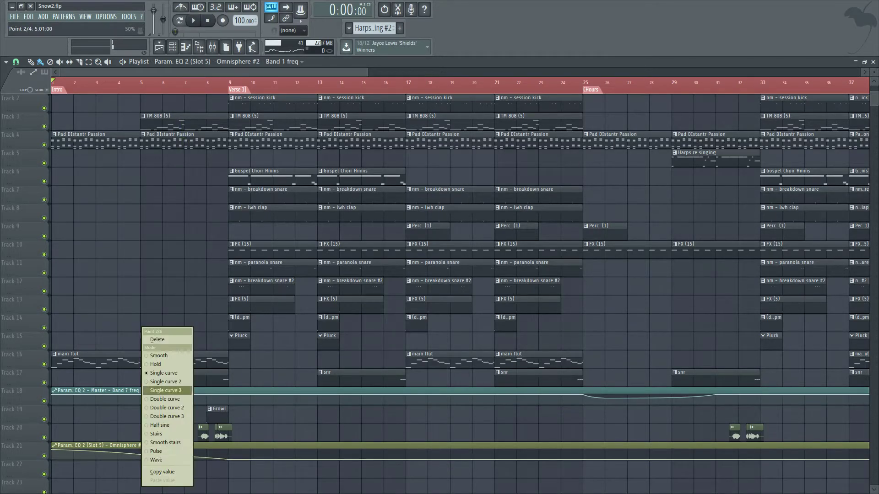
left_click(165, 390)
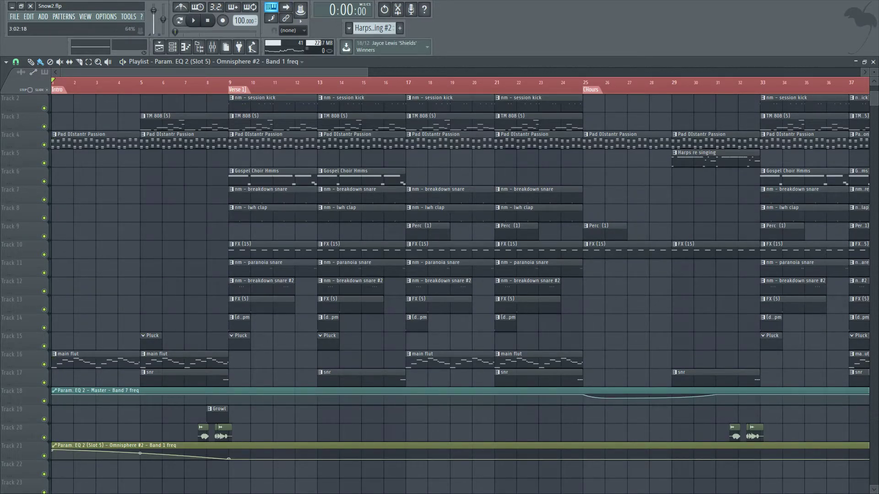
left_click(193, 20)
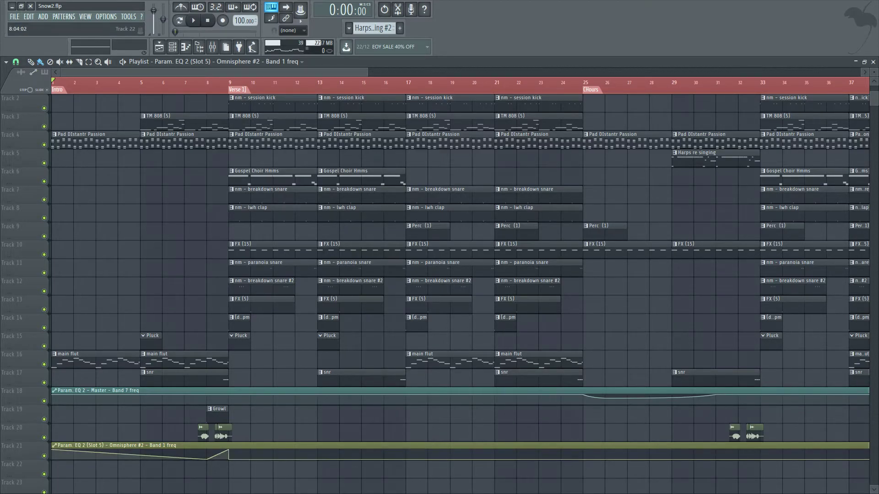
left_click(193, 20)
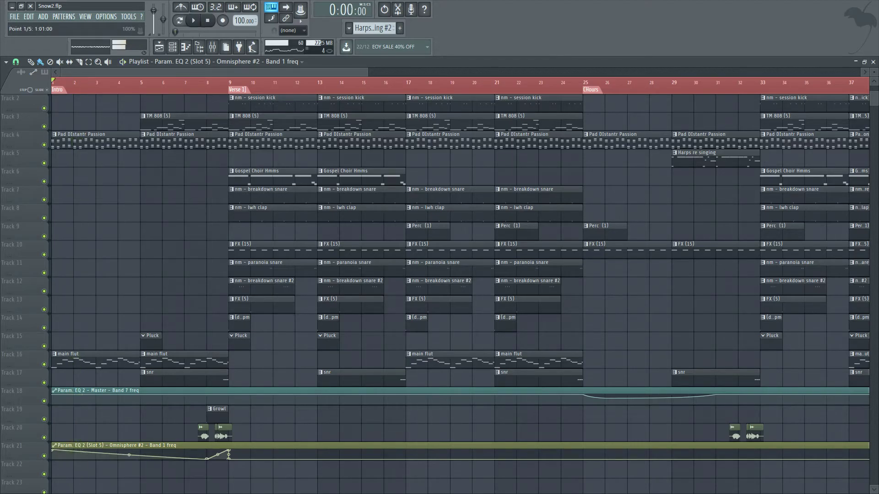
left_click(193, 20)
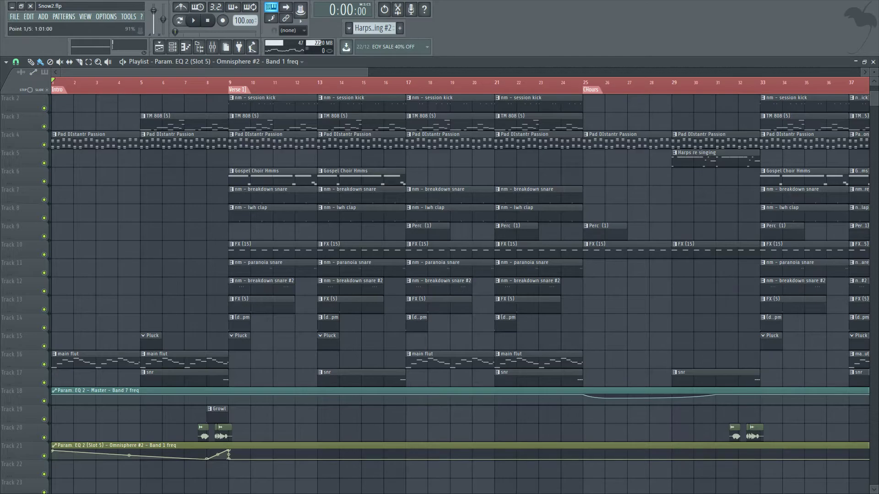
left_click(194, 21)
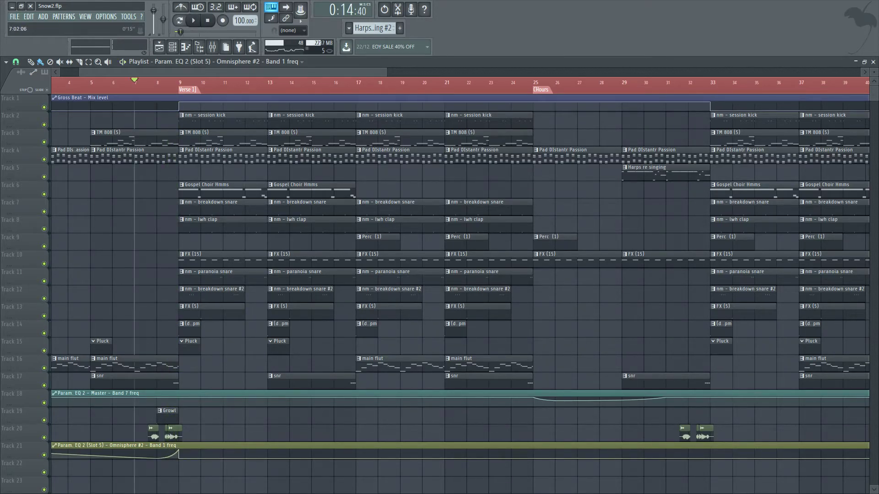
Ease the rise between points 2 and 3, then play the song and stop playback.
left_click(193, 20)
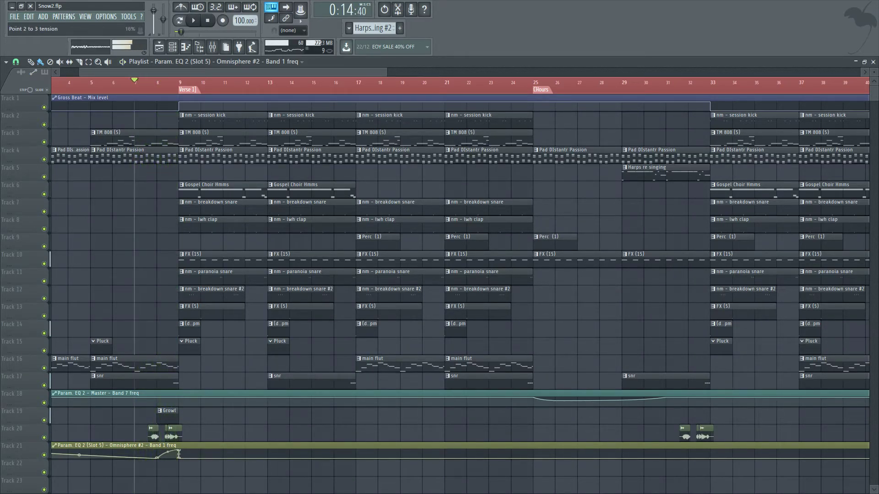
left_click(193, 21)
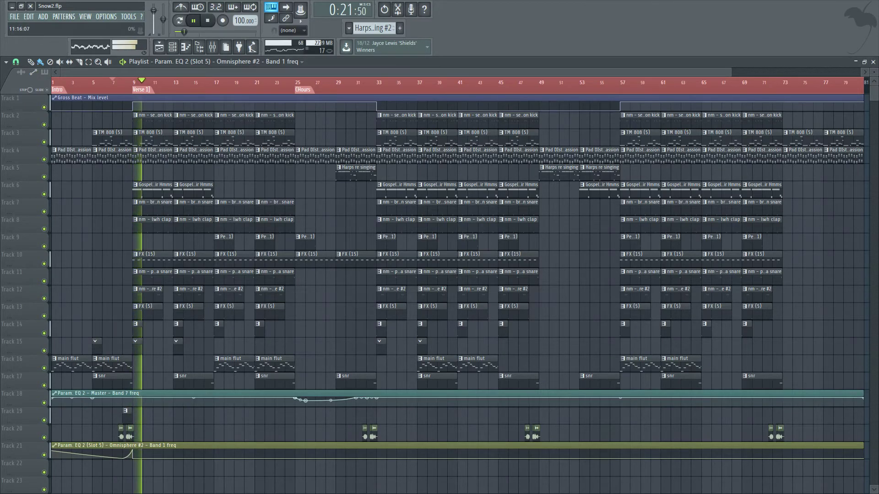
left_click(208, 20)
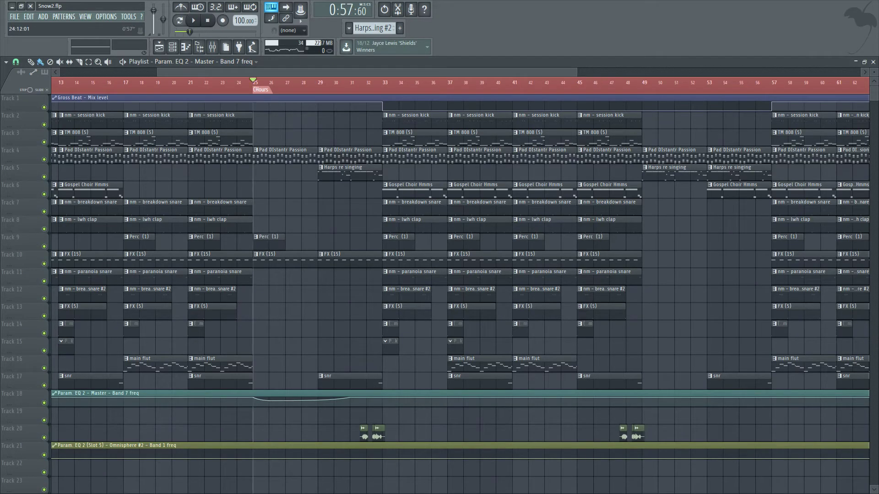
left_click(193, 20)
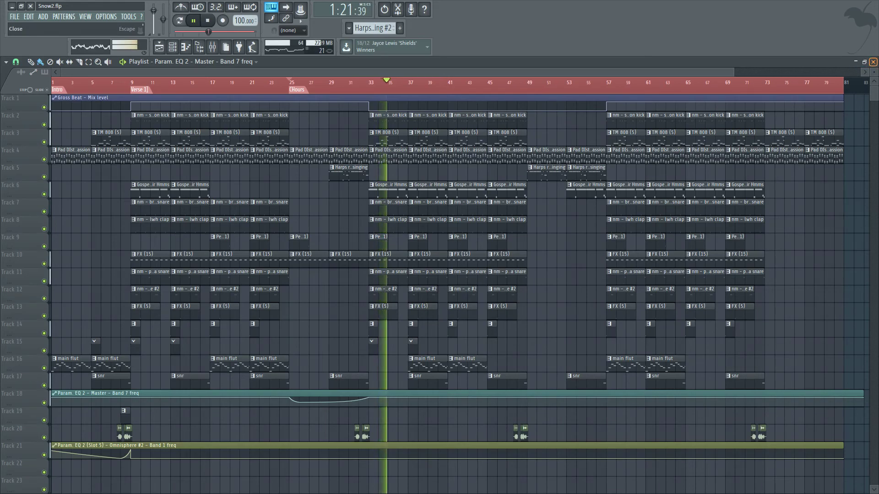
left_click(207, 20)
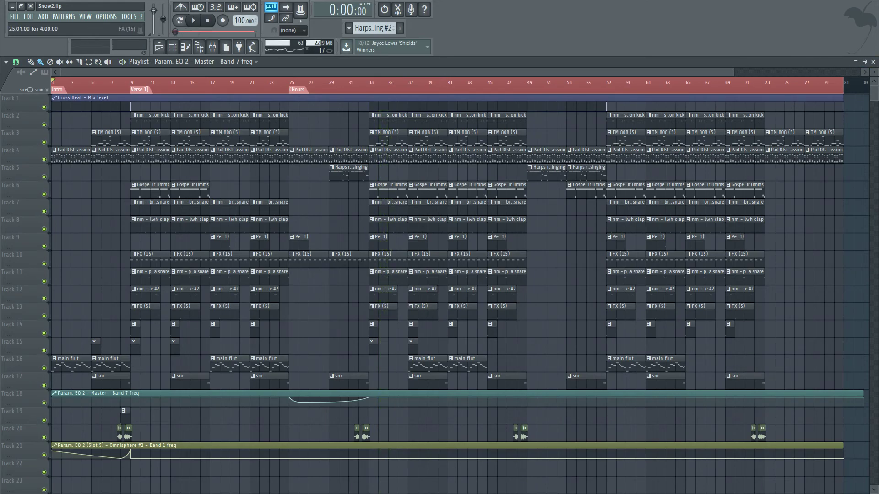